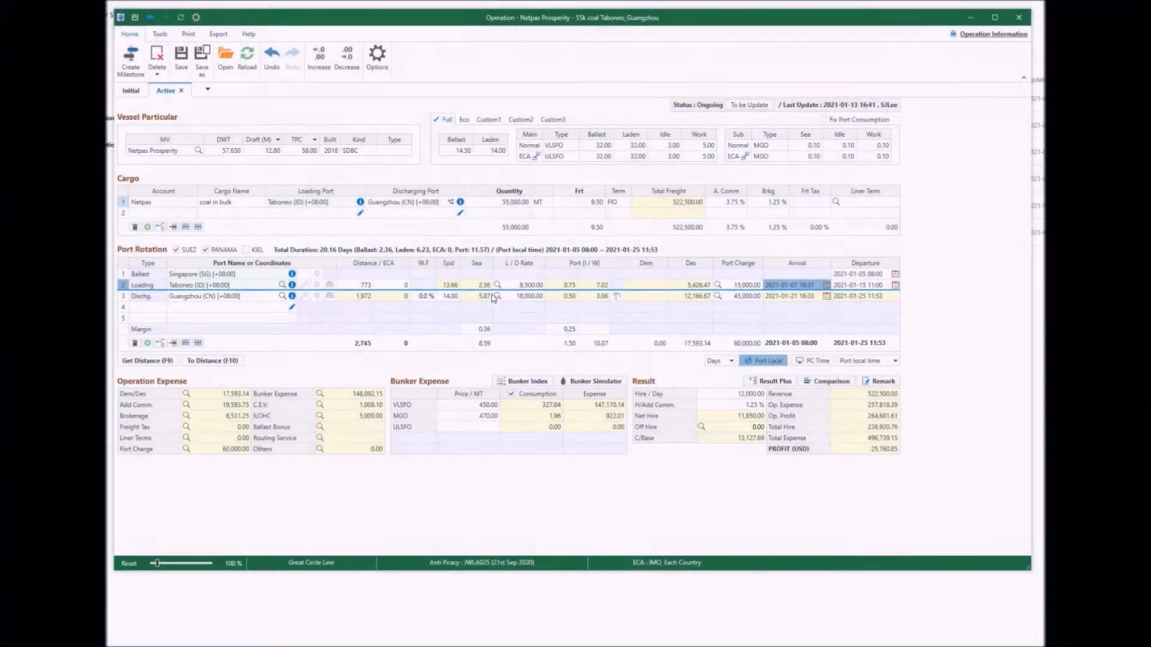
# - Open the laytime estimator from the Taboneo loading row's L/D Rate cell
pyautogui.click(497, 285)
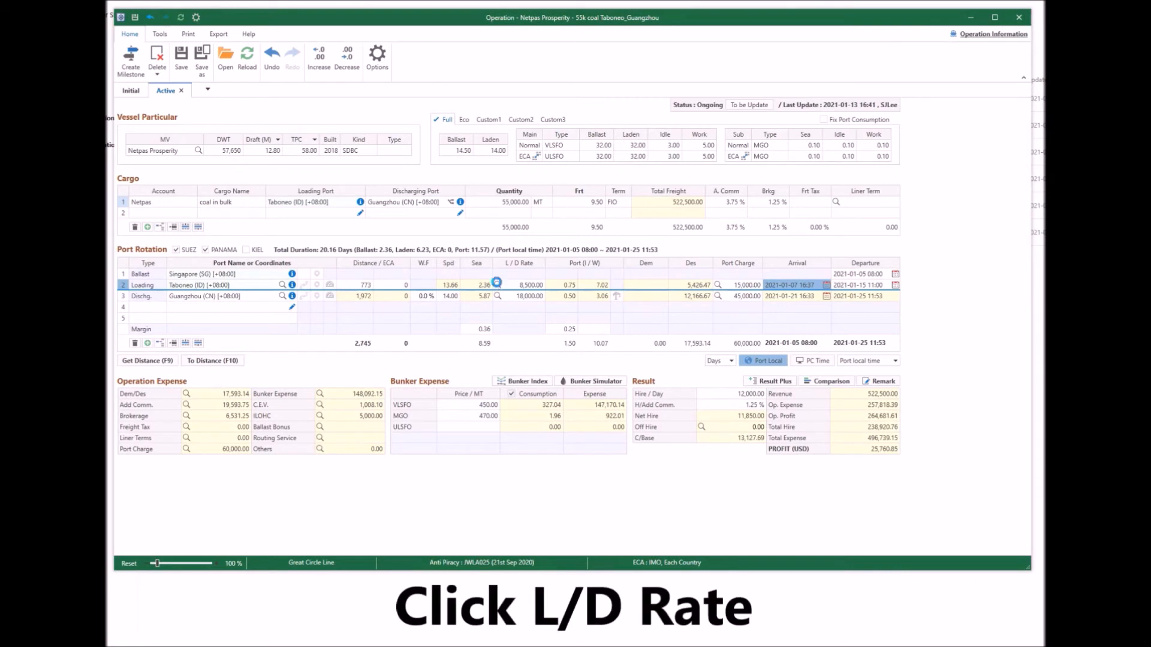
pyautogui.click(517, 284)
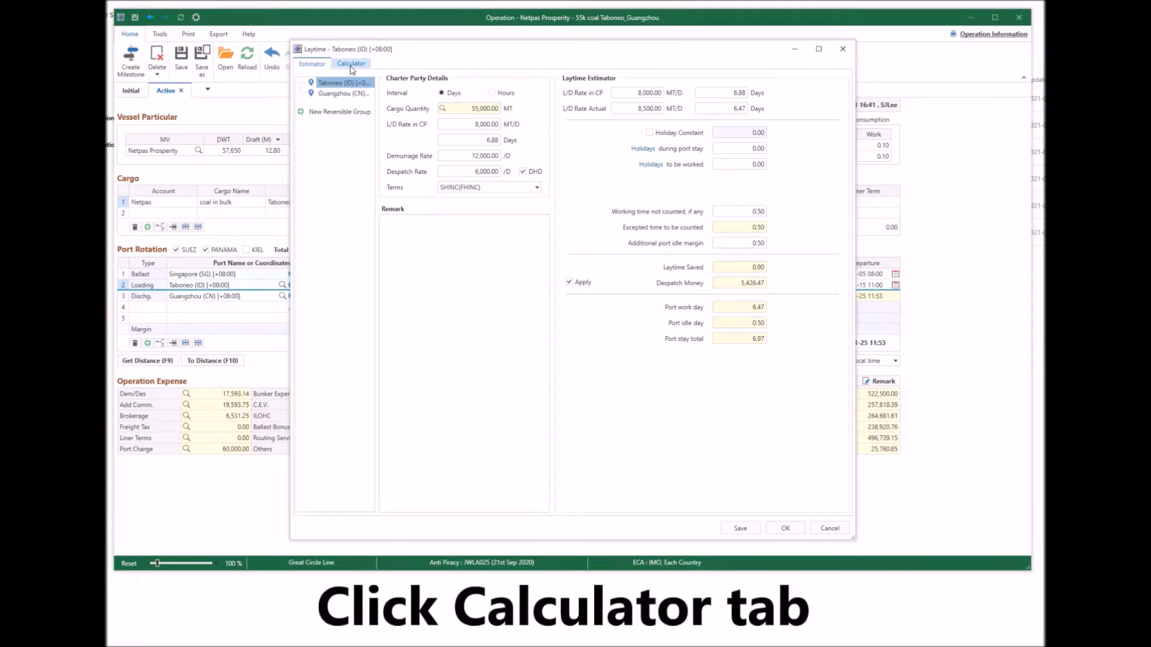
pyautogui.click(352, 63)
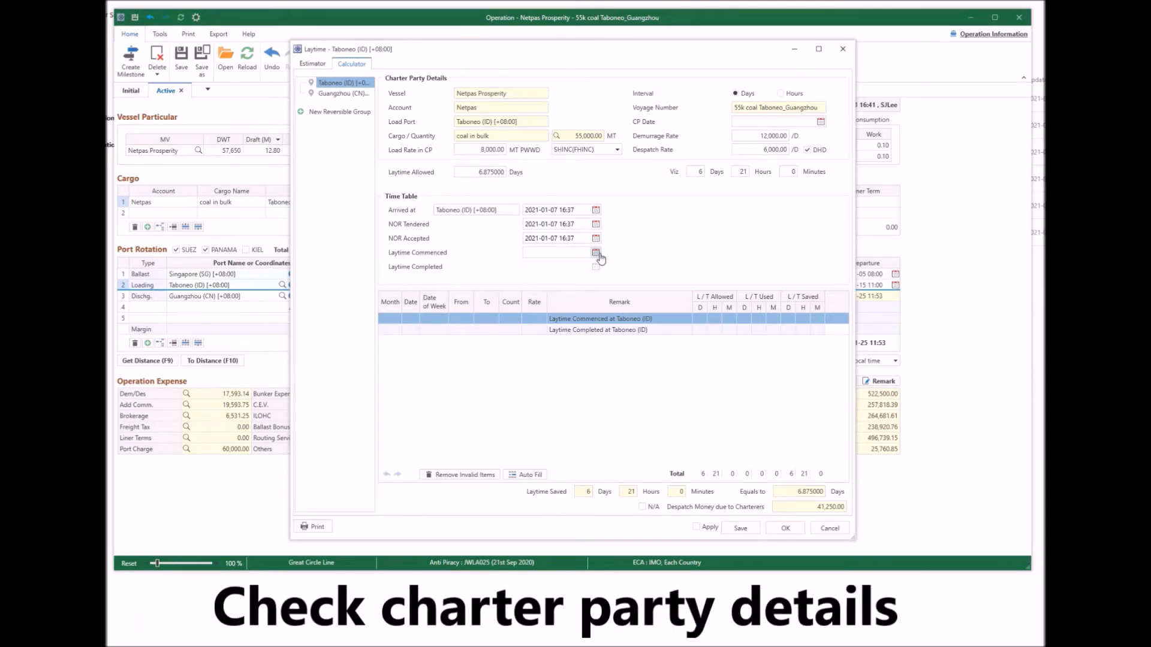
pyautogui.click(596, 252)
pyautogui.write('2021-01-07 23:00')
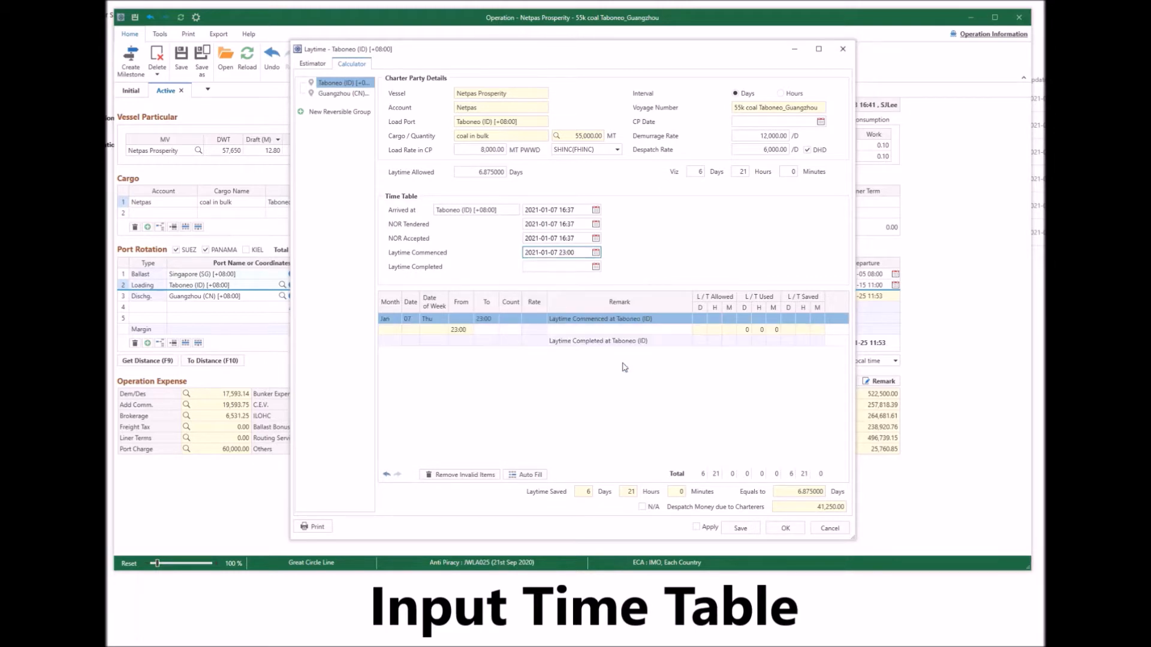
pyautogui.click(596, 267)
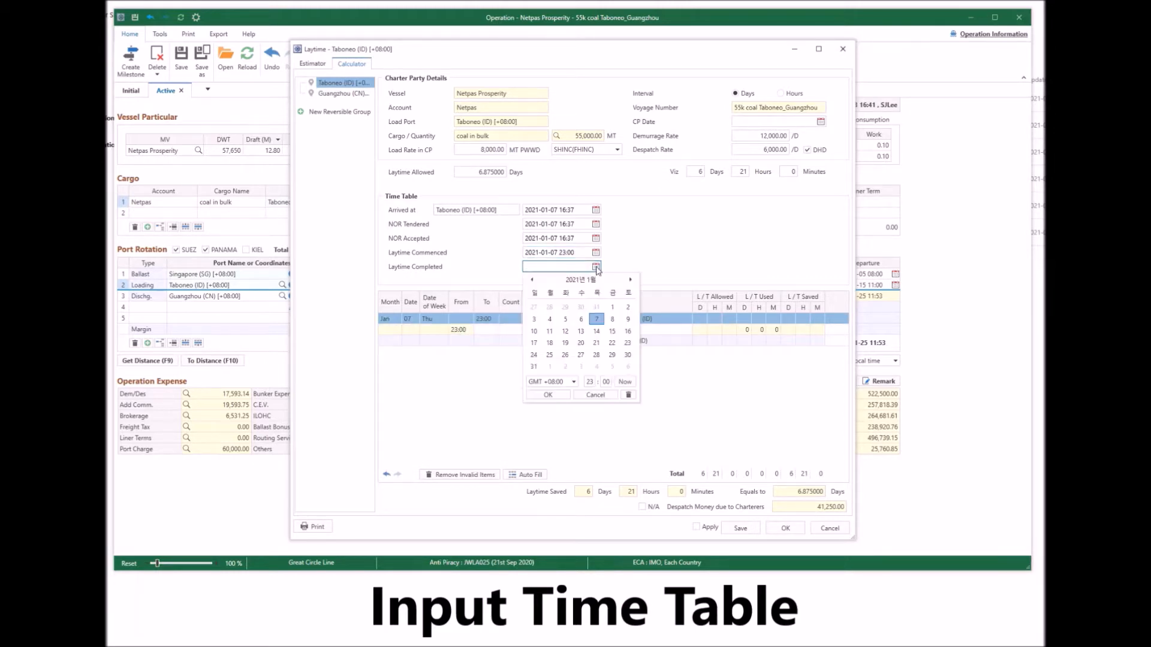
pyautogui.click(612, 331)
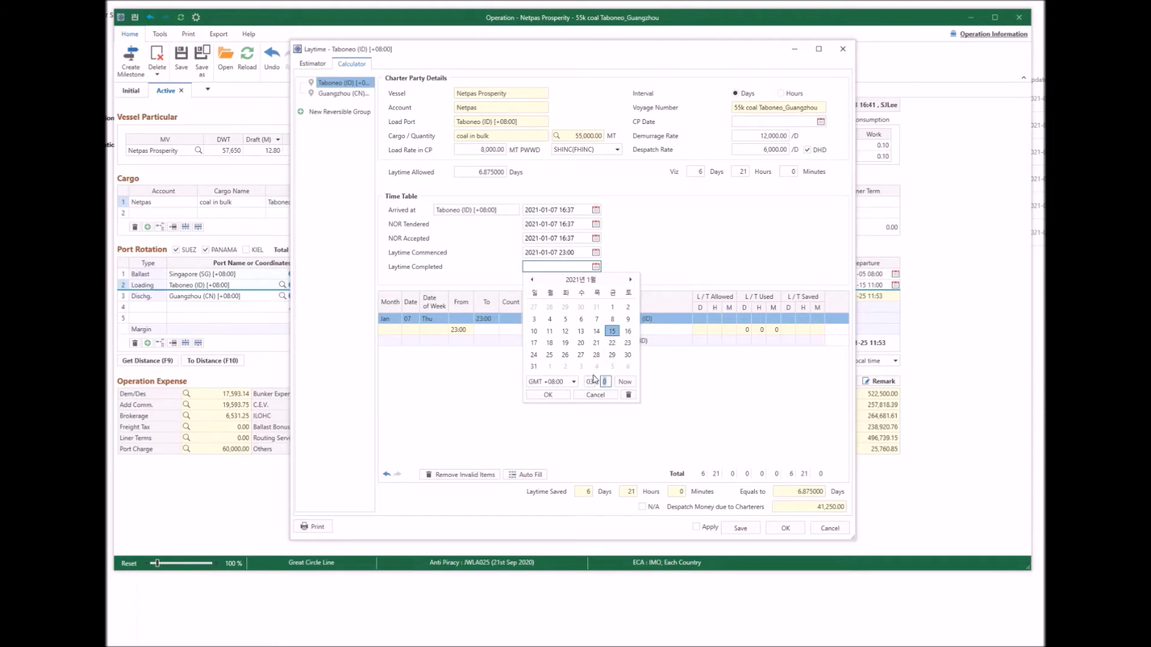
pyautogui.click(525, 474)
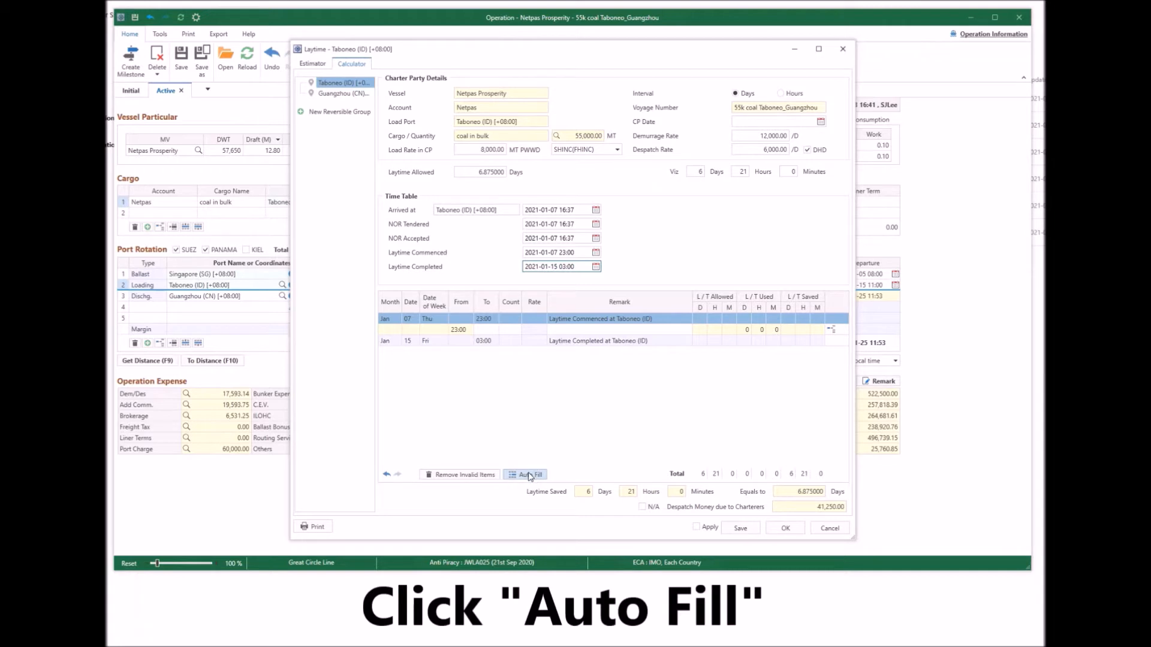
pyautogui.click(525, 474)
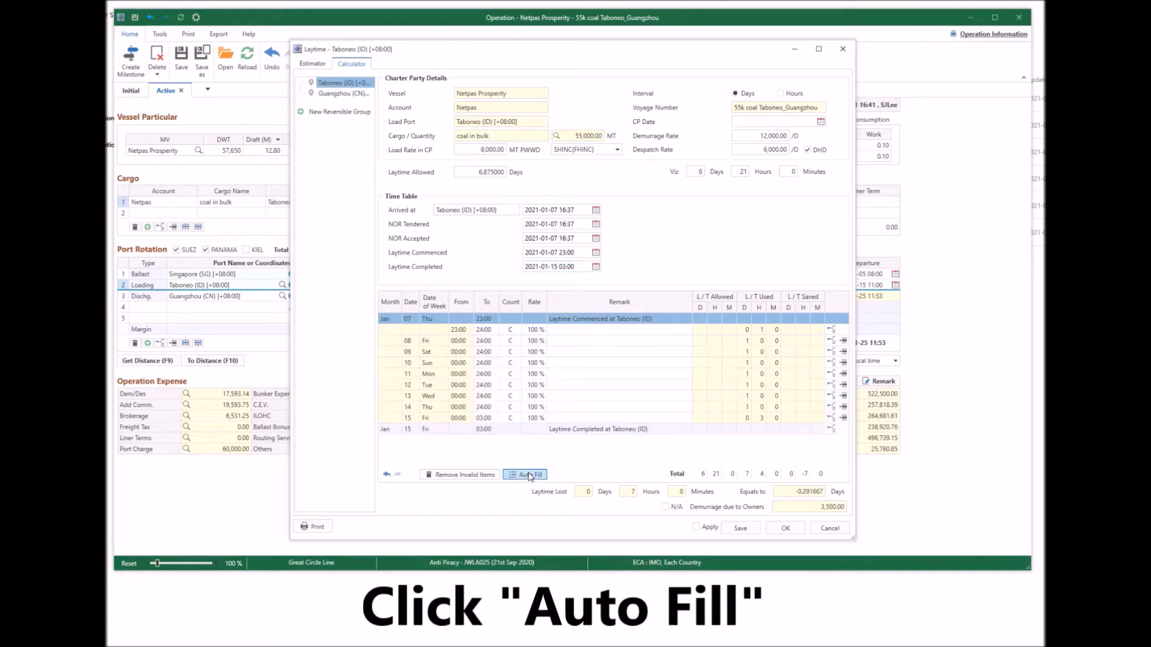
pyautogui.moveTo(510, 462)
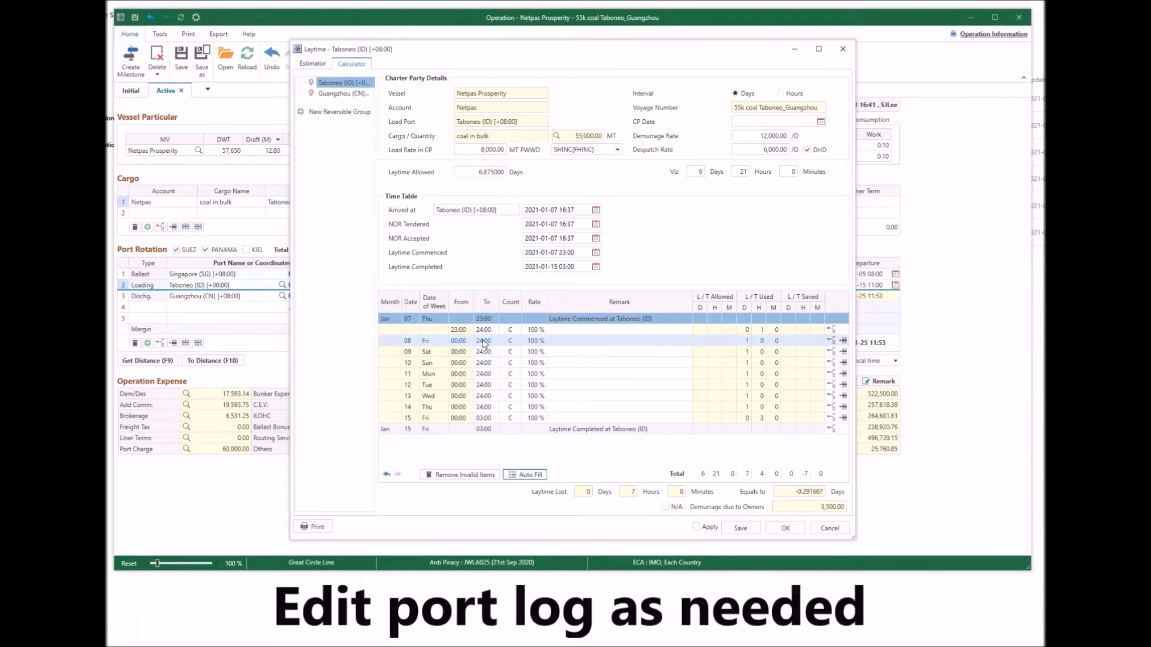
# - Set 8 Jan 07:00–18:00 and 9 Jan 00:00–07:00 to not count, remarked 'Due to rain'
pyautogui.click(484, 339)
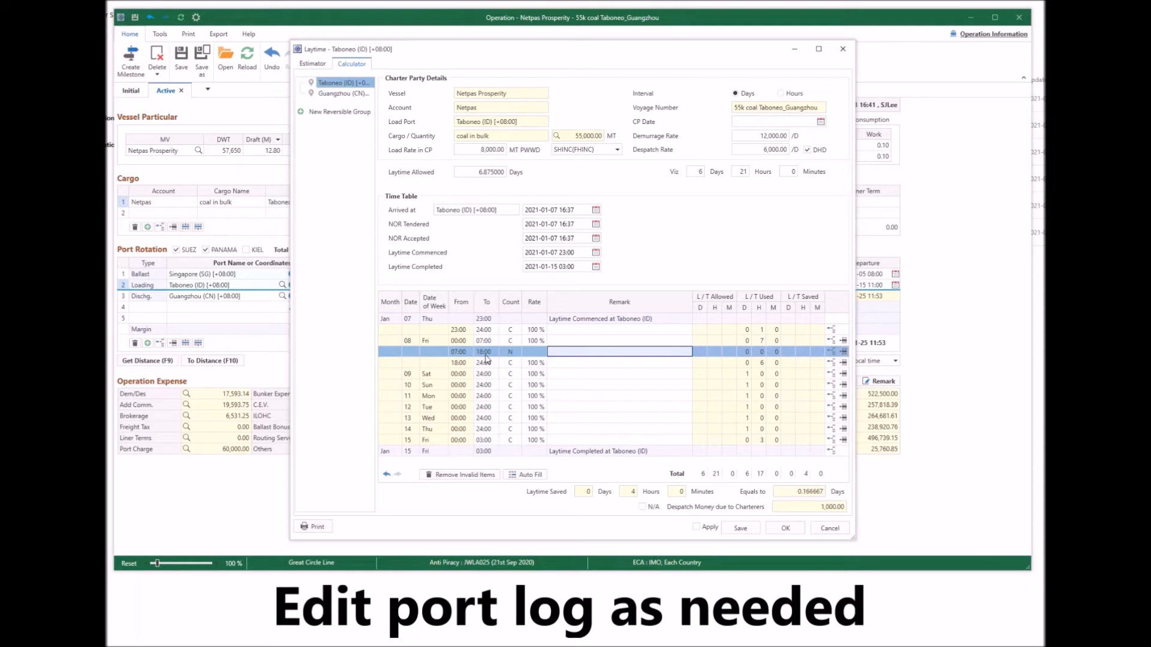
pyautogui.write('Due to rain')
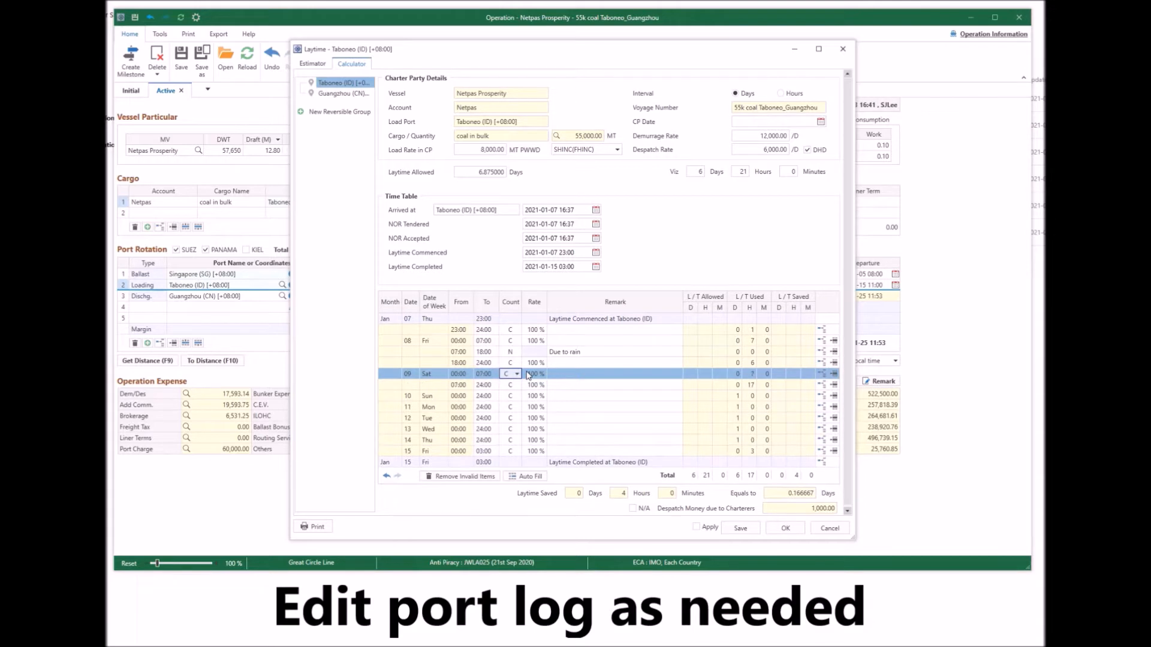
pyautogui.click(510, 374)
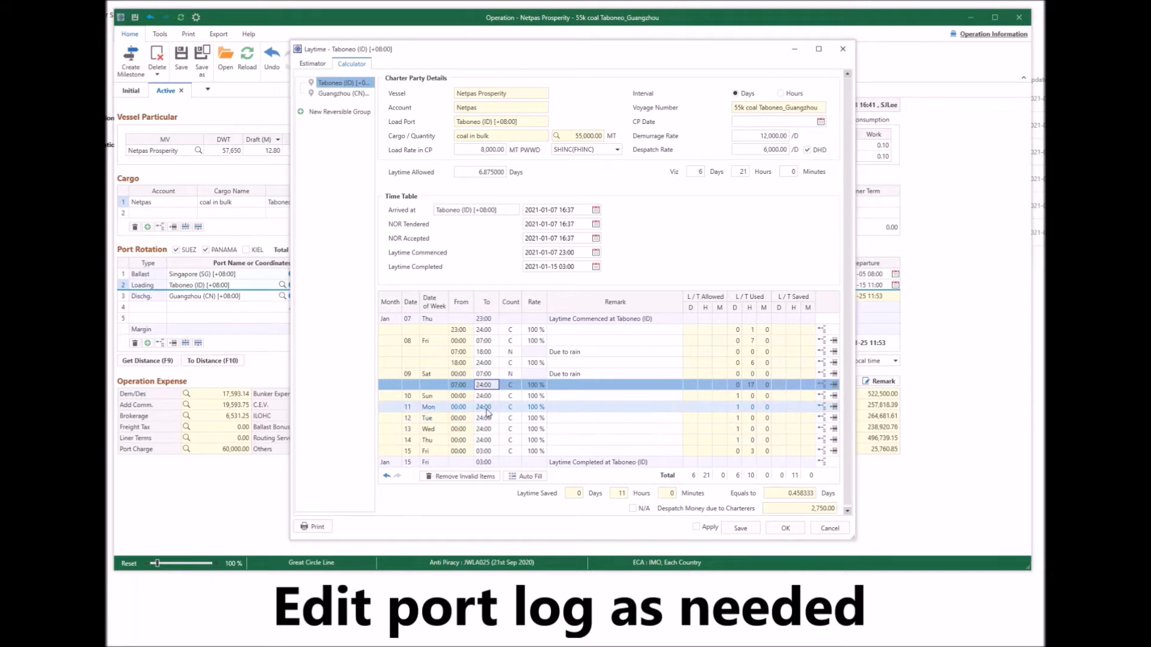
pyautogui.click(484, 406)
pyautogui.write('06')
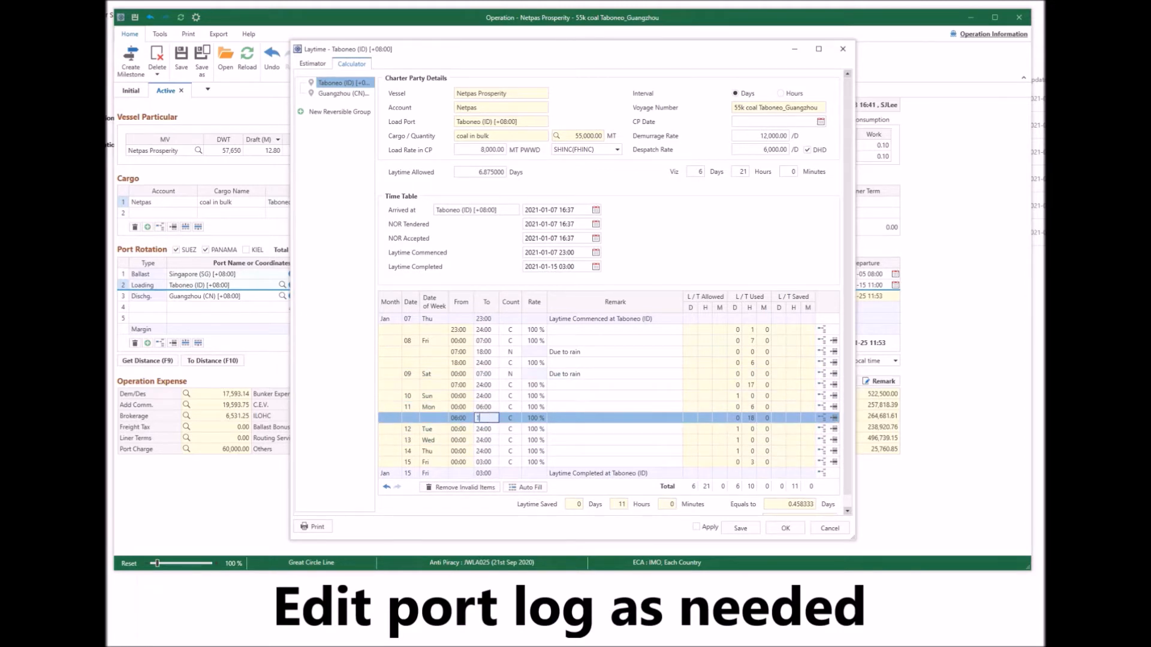
# - Count 11 Jan 06:00–14:30 and 12 Jan 11:00–15:00 at 50% for crane no.1 &2 breakdown
pyautogui.write('14:30')
pyautogui.click(536, 417)
pyautogui.write('50')
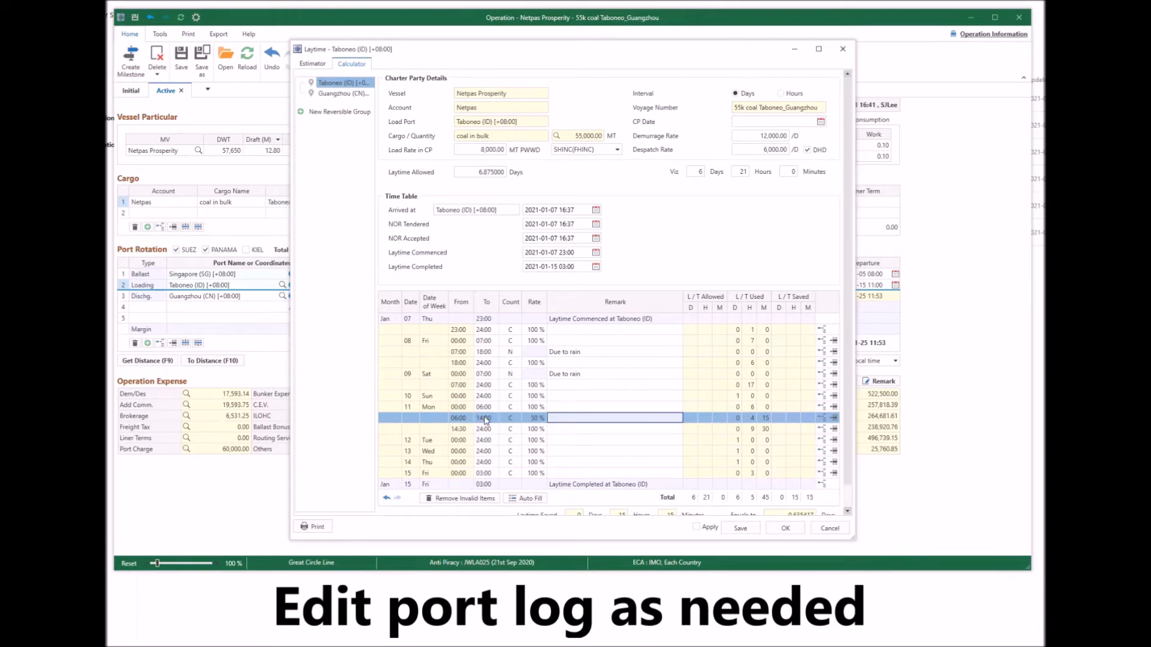
pyautogui.write('Due to rain')
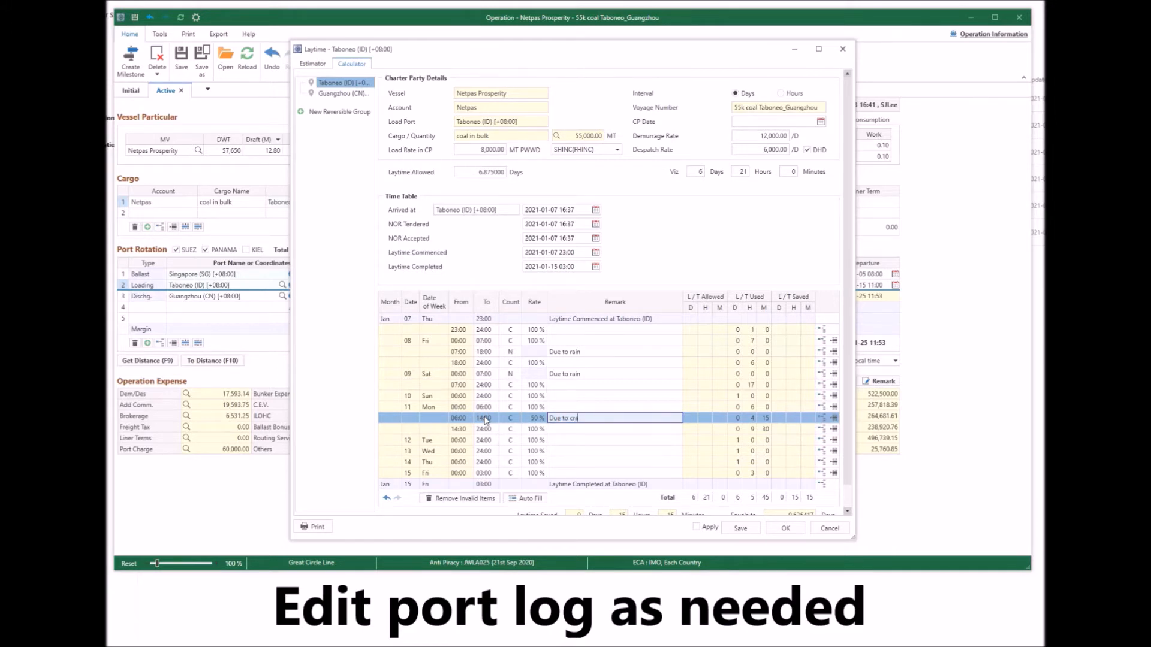
pyautogui.write('ne')
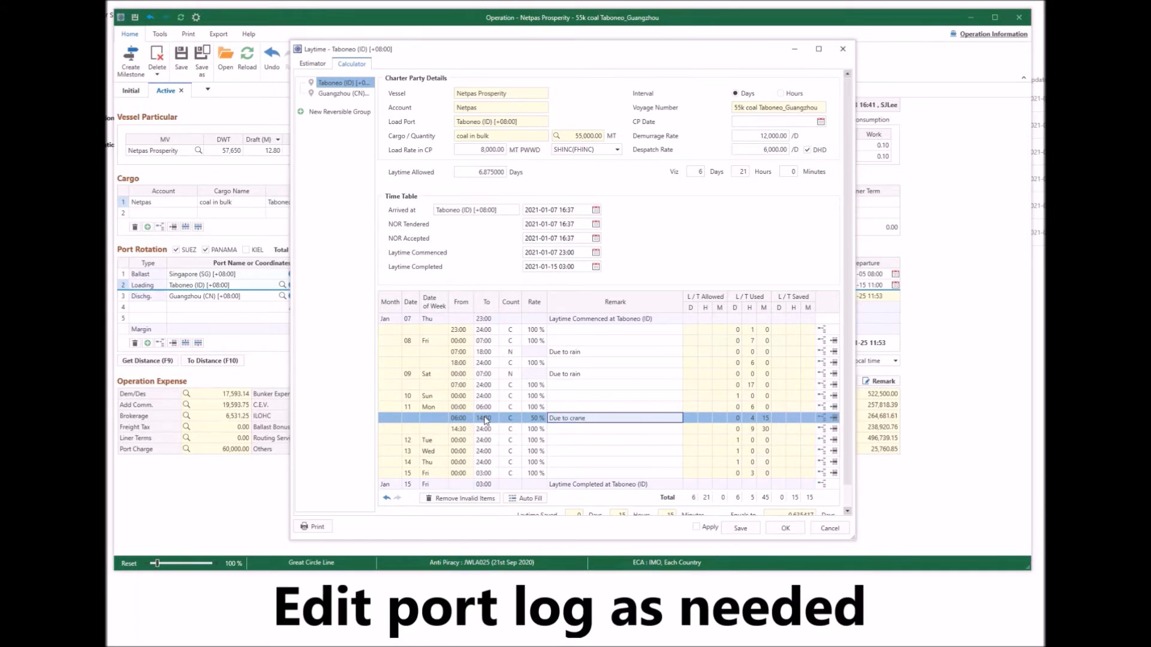
pyautogui.write('no.1')
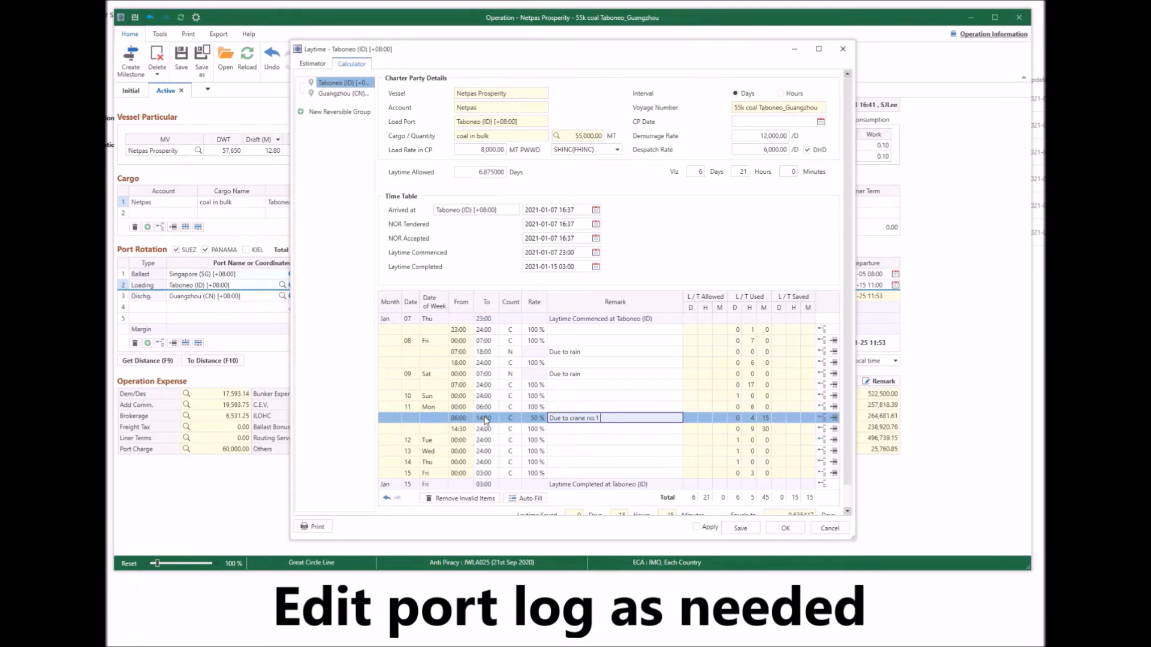
pyautogui.write('&2 breakdown')
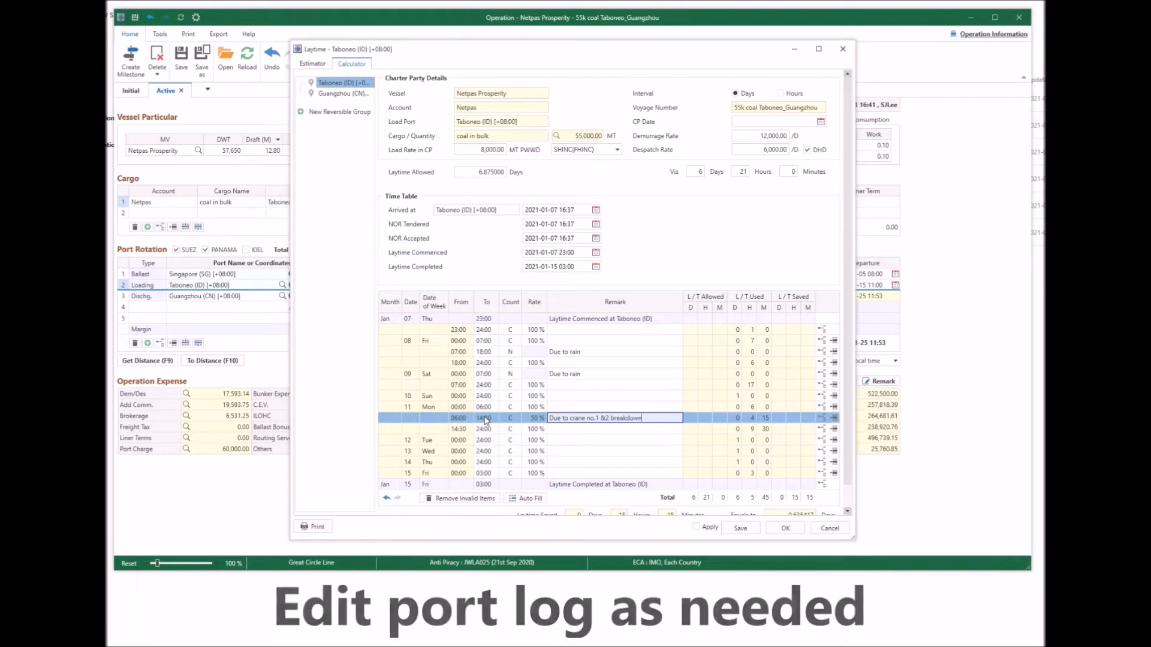
pyautogui.click(696, 527)
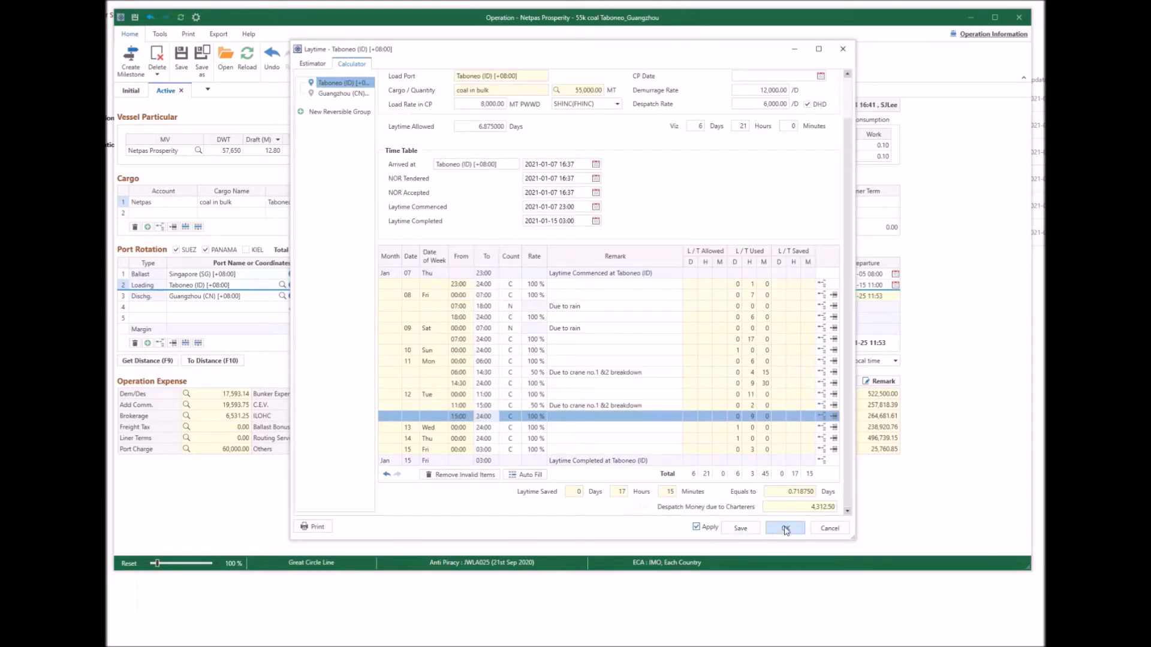
# - Apply the time sheet (17h15m saved, 4,312.50 despatch) and reopen the Taboneo laytime calculator
pyautogui.click(785, 527)
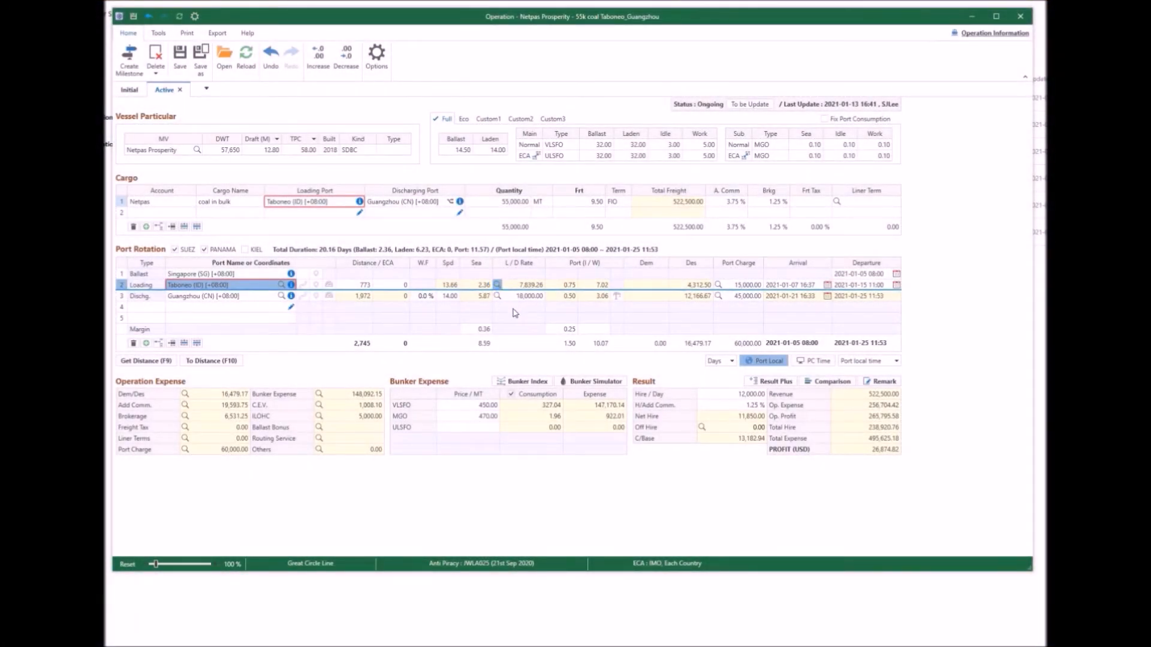
pyautogui.click(497, 285)
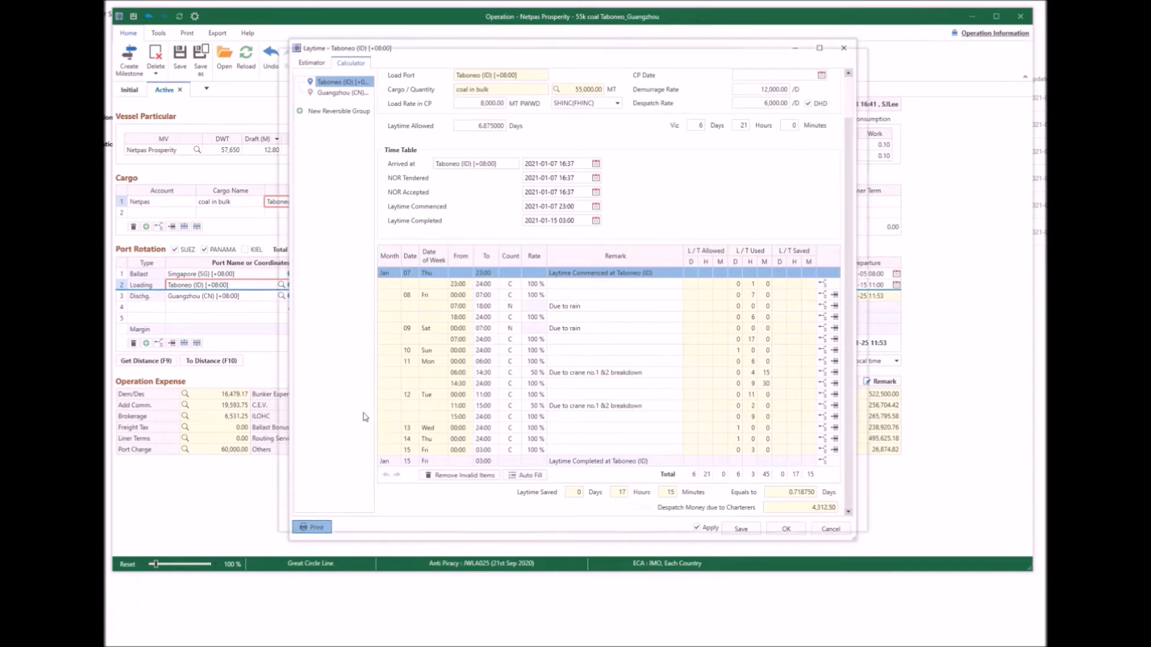
# - Preview the laytime report with the NETPAS Seafuture Inc. letterhead and scroll through its pages
pyautogui.click(311, 526)
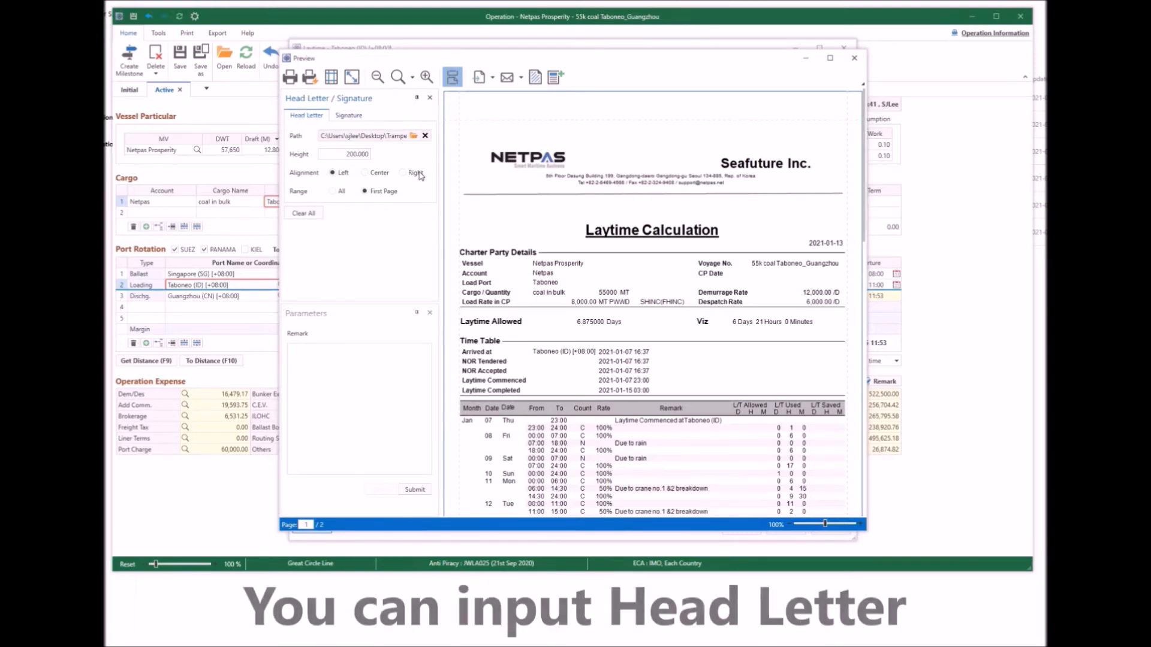
pyautogui.click(334, 191)
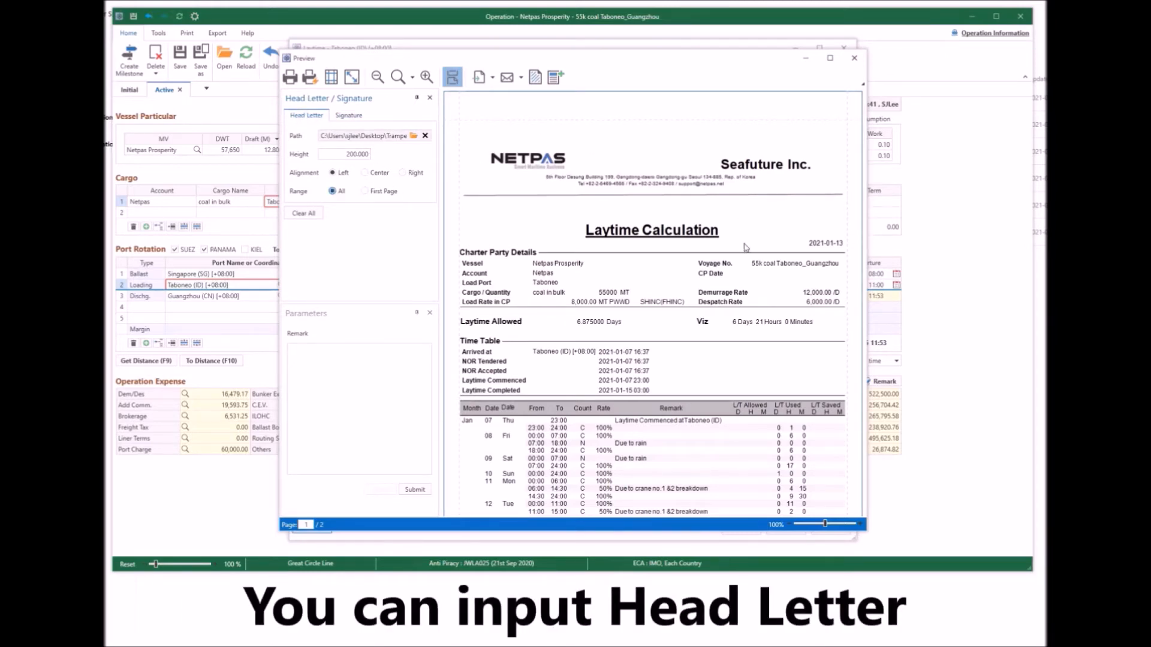
pyautogui.scroll(-3)
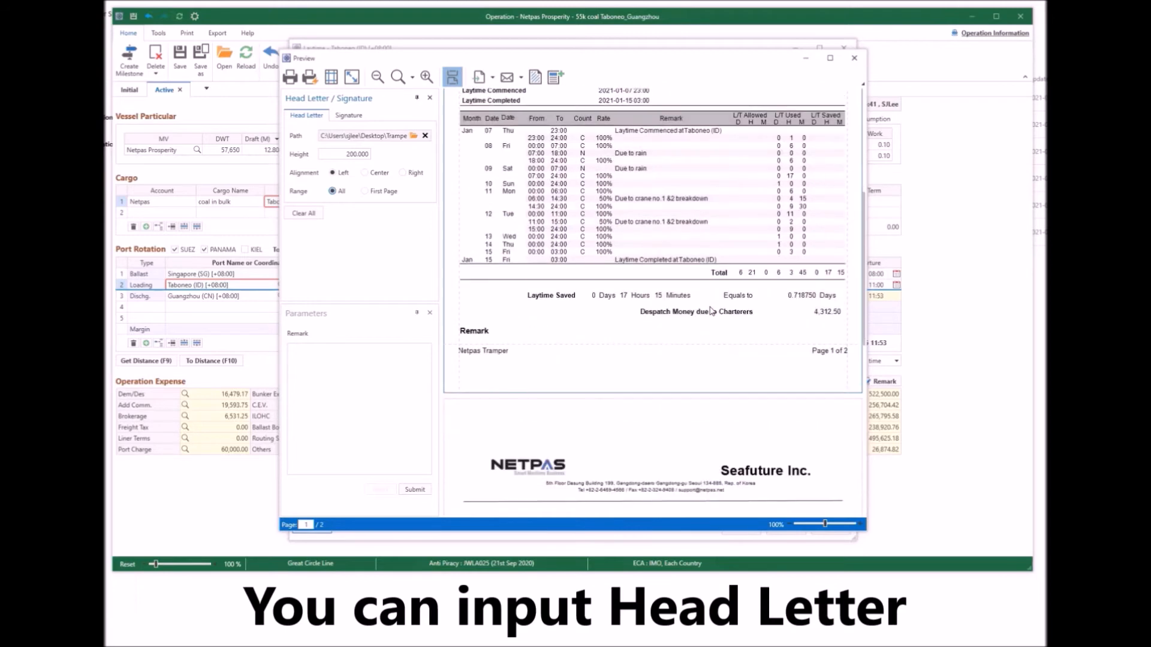
pyautogui.scroll(3)
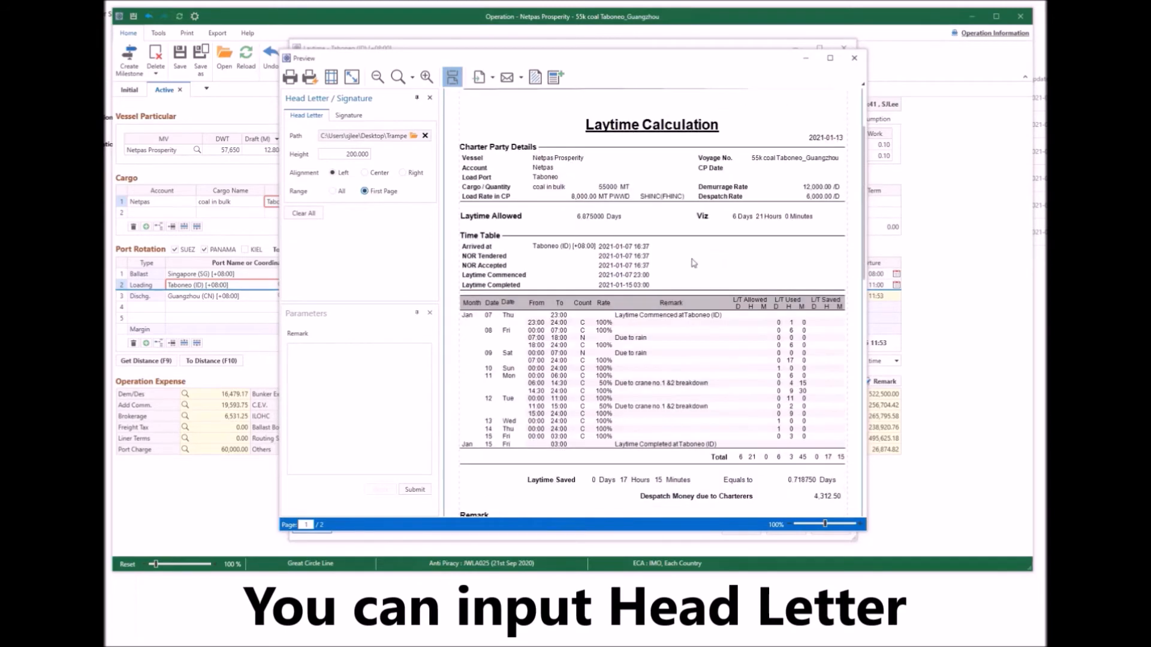
pyautogui.scroll(-3)
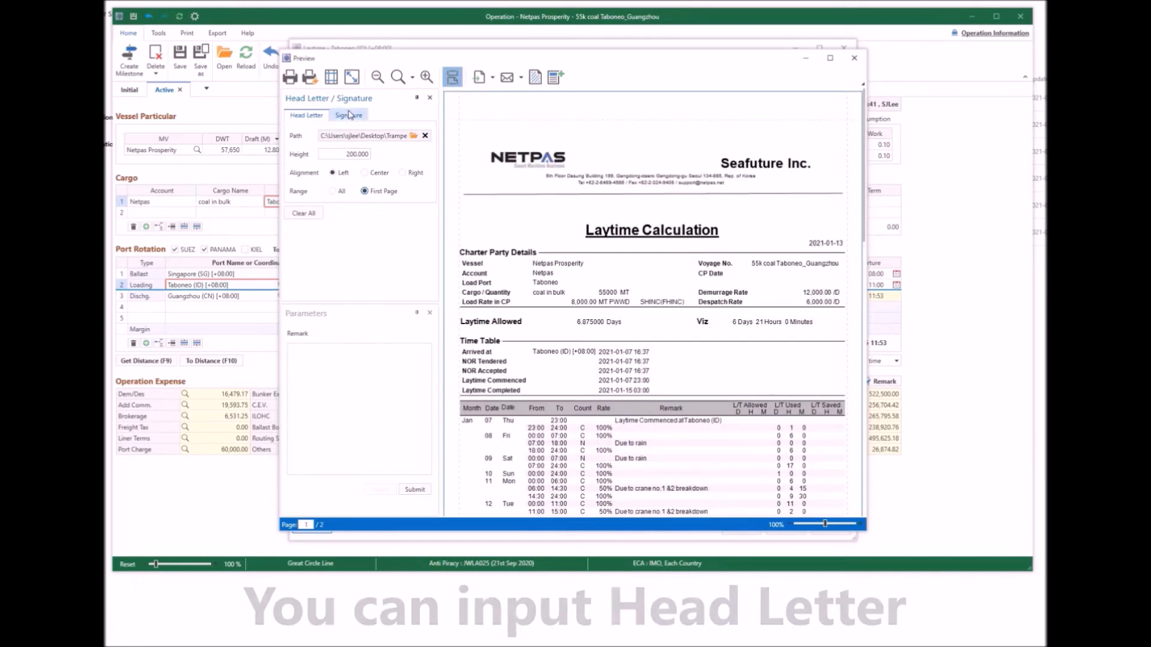
# - Add the right-aligned Signature001.png stamp and scroll the preview to check it
pyautogui.click(347, 115)
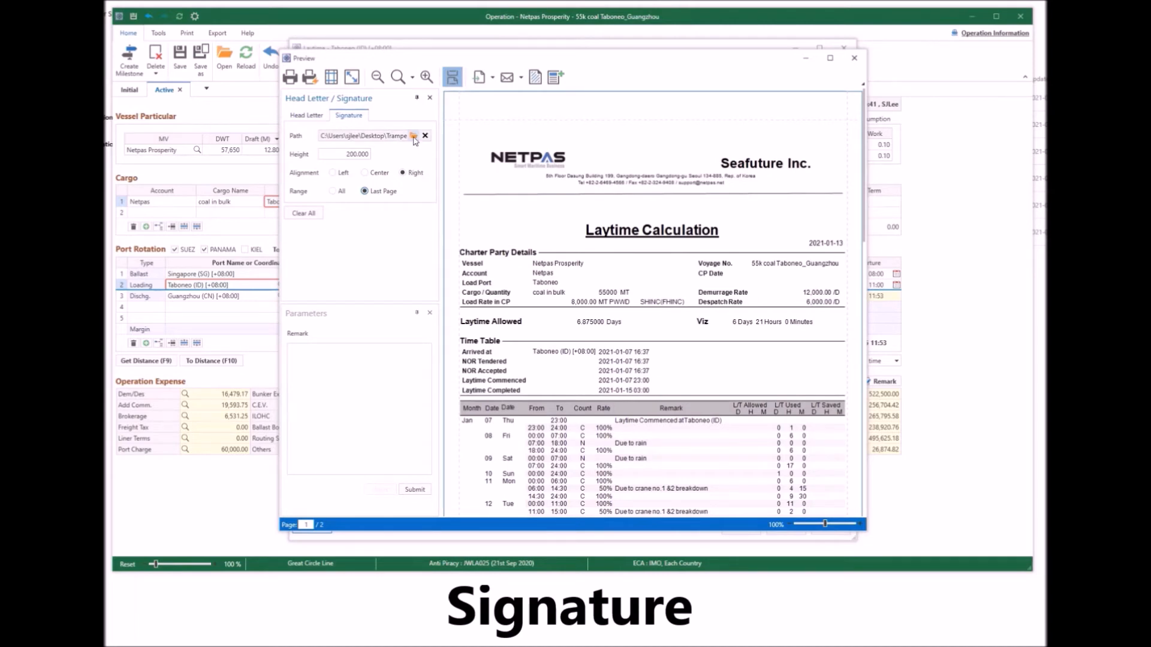
pyautogui.click(413, 136)
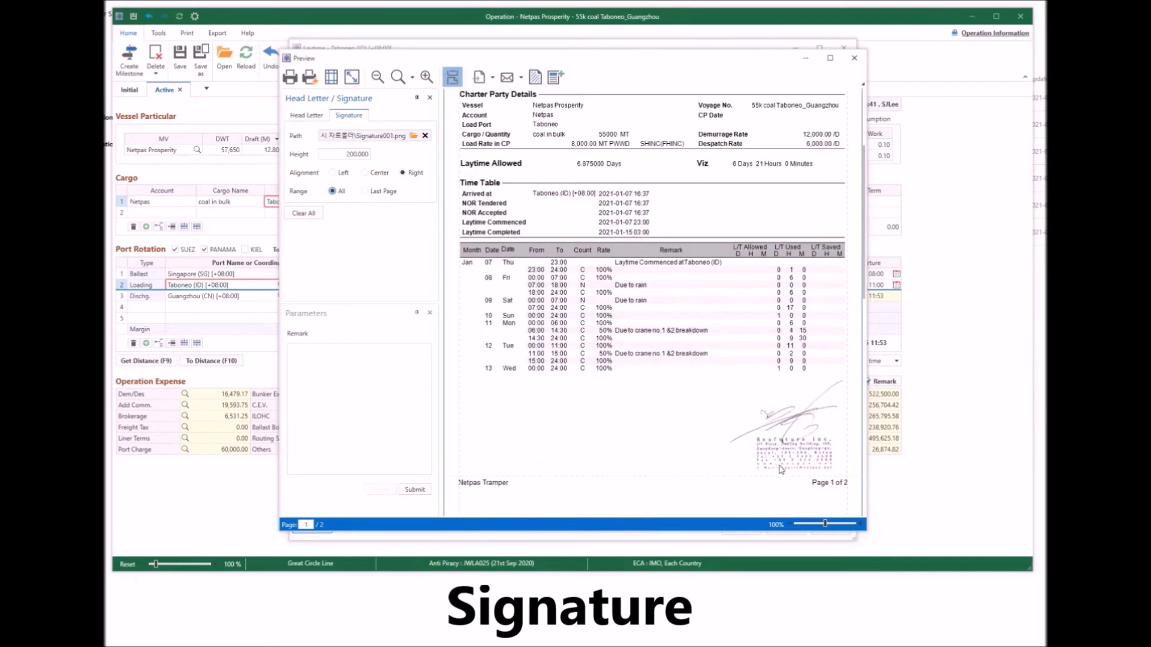
pyautogui.scroll(-3)
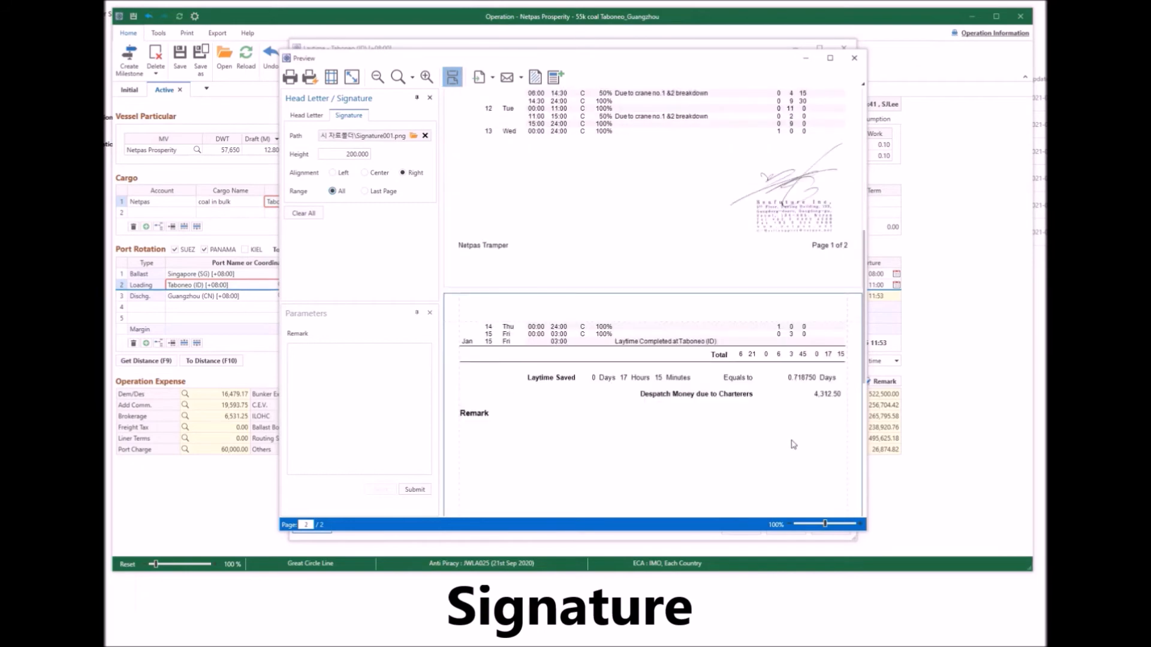
pyautogui.scroll(-3)
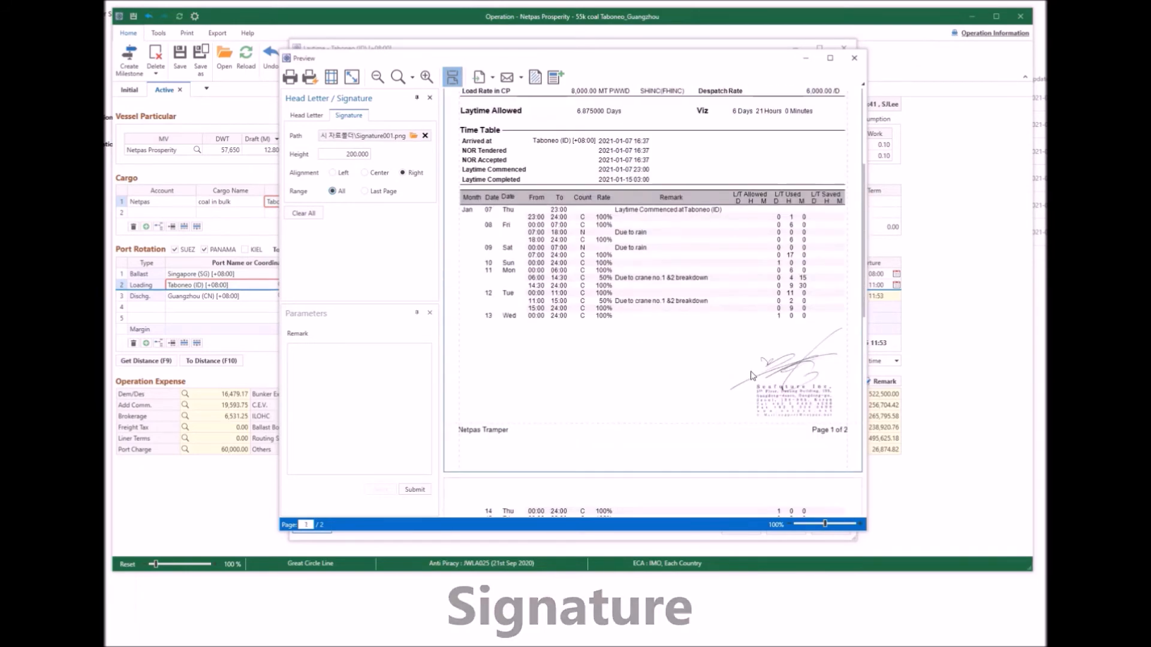
# - Add the remark 'Laytime calculation at Taboneo' with the signature on the last page only
pyautogui.click(364, 192)
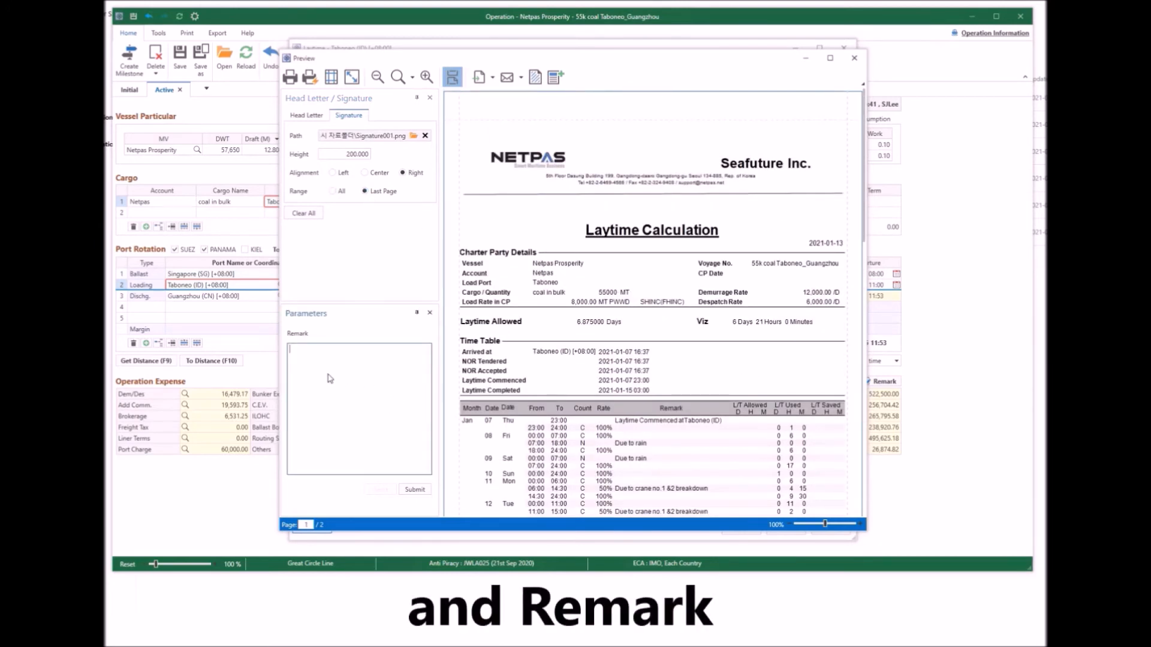
pyautogui.write('Laytime calculation')
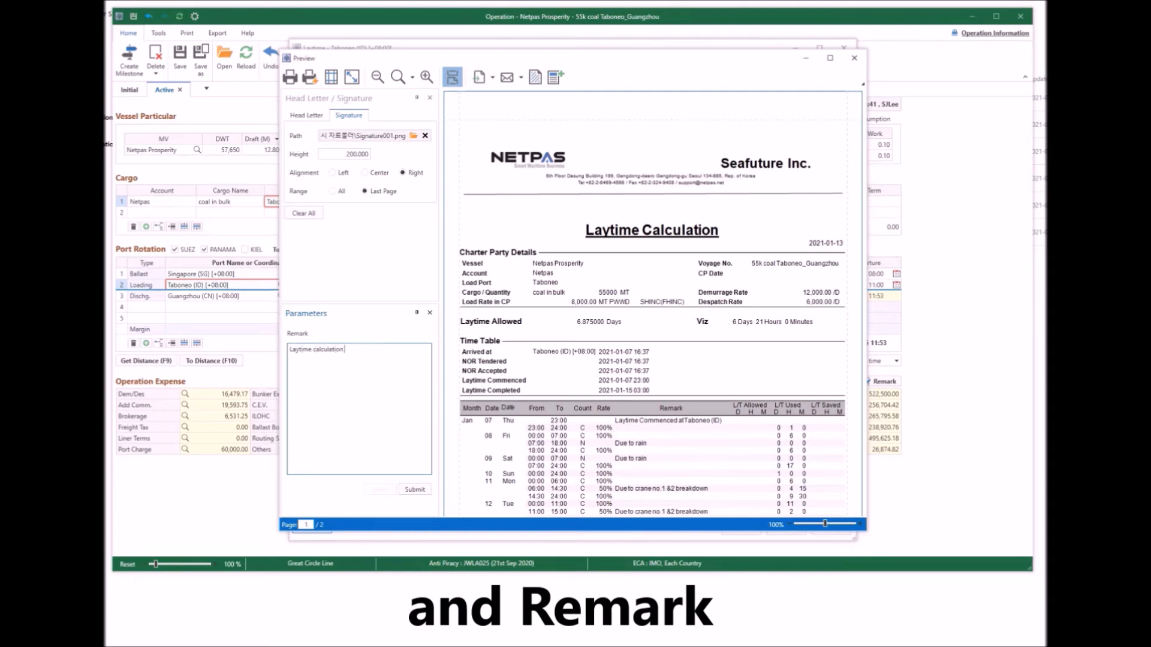
pyautogui.write('at Taboneo')
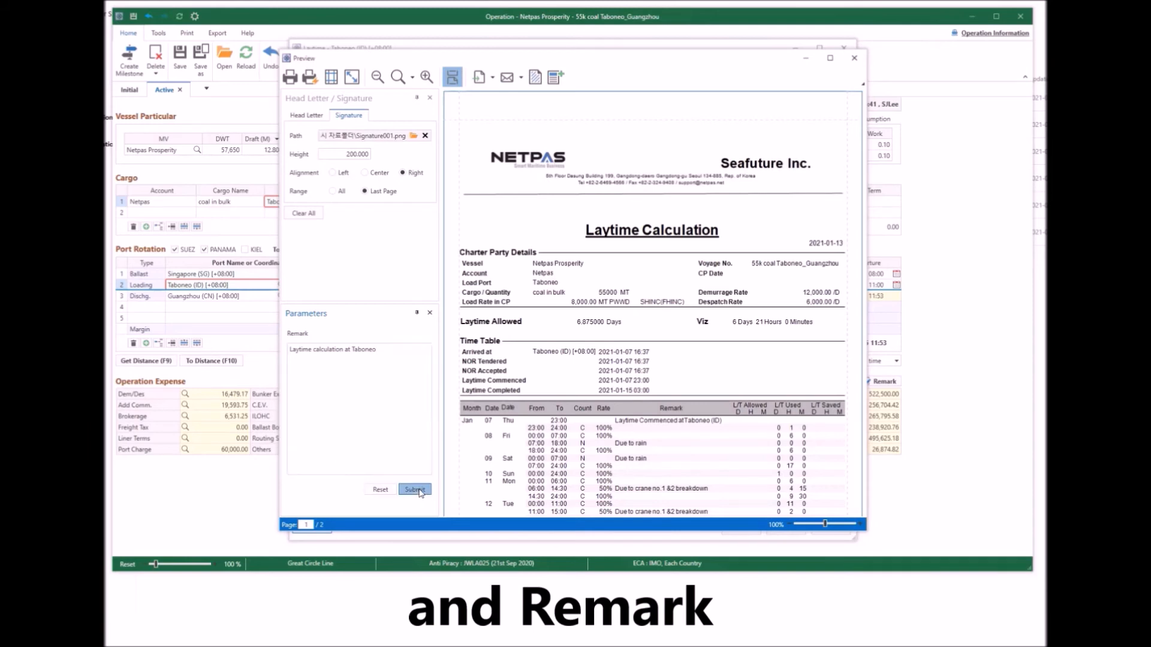
pyautogui.click(414, 490)
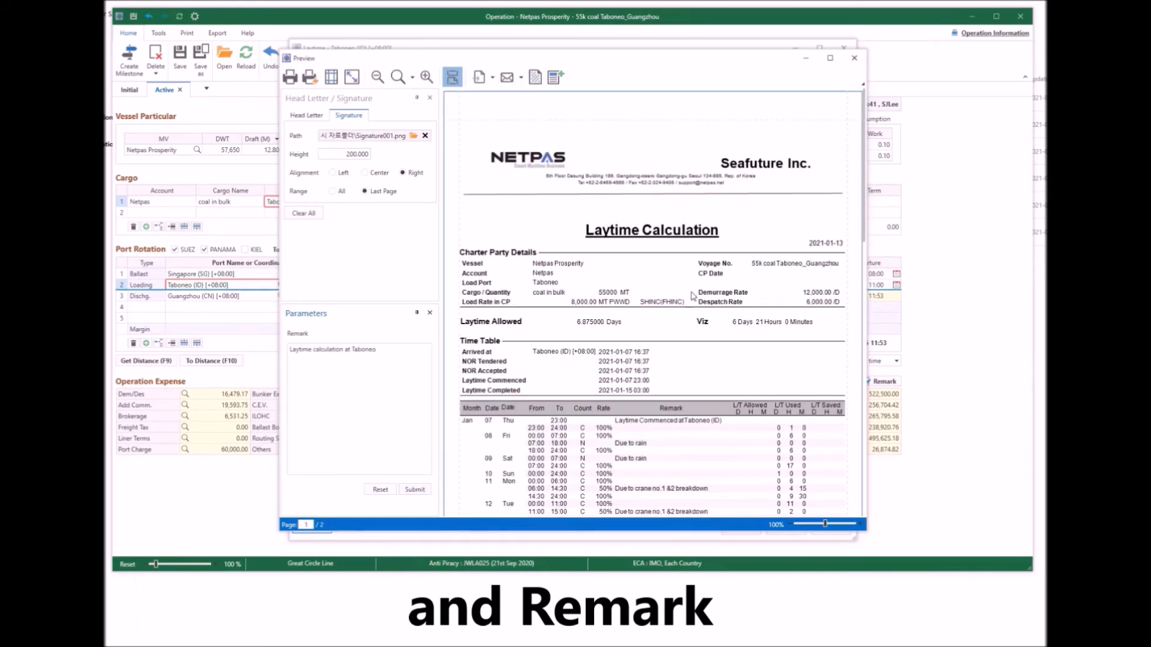
pyautogui.scroll(-3)
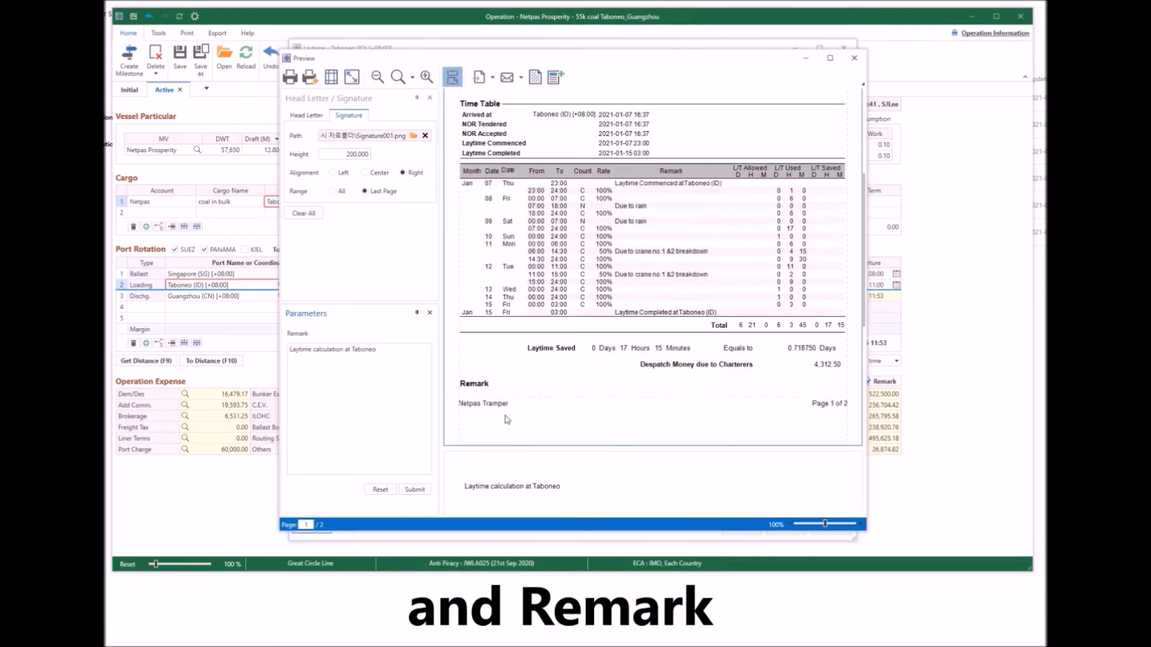
pyautogui.scroll(-3)
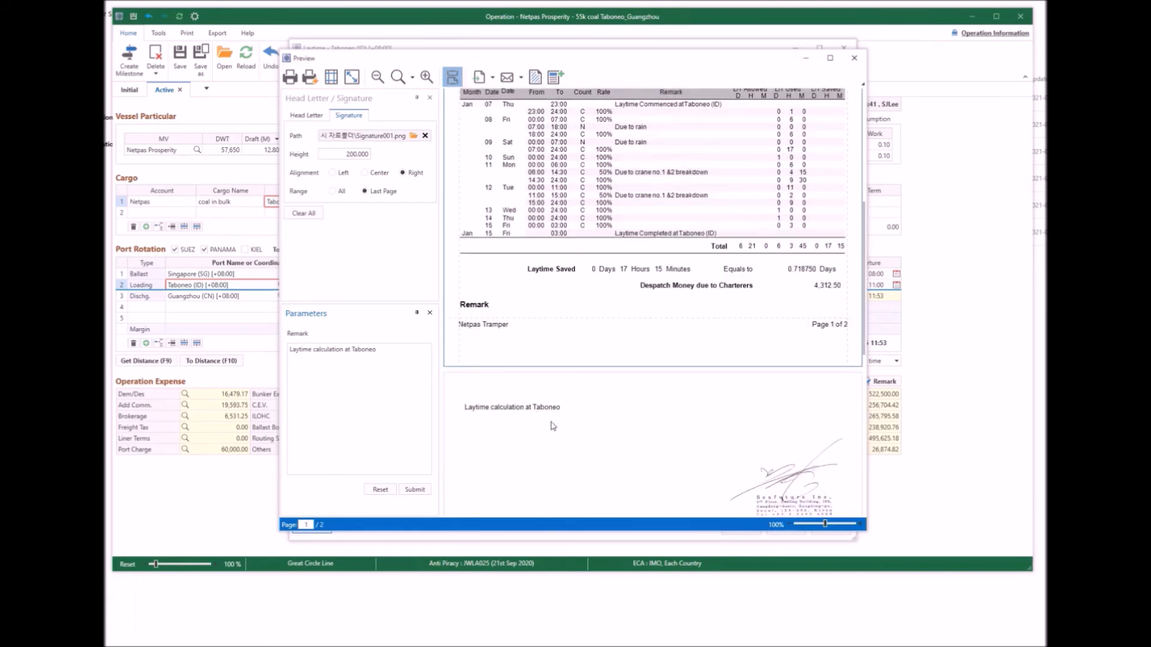
pyautogui.scroll(3)
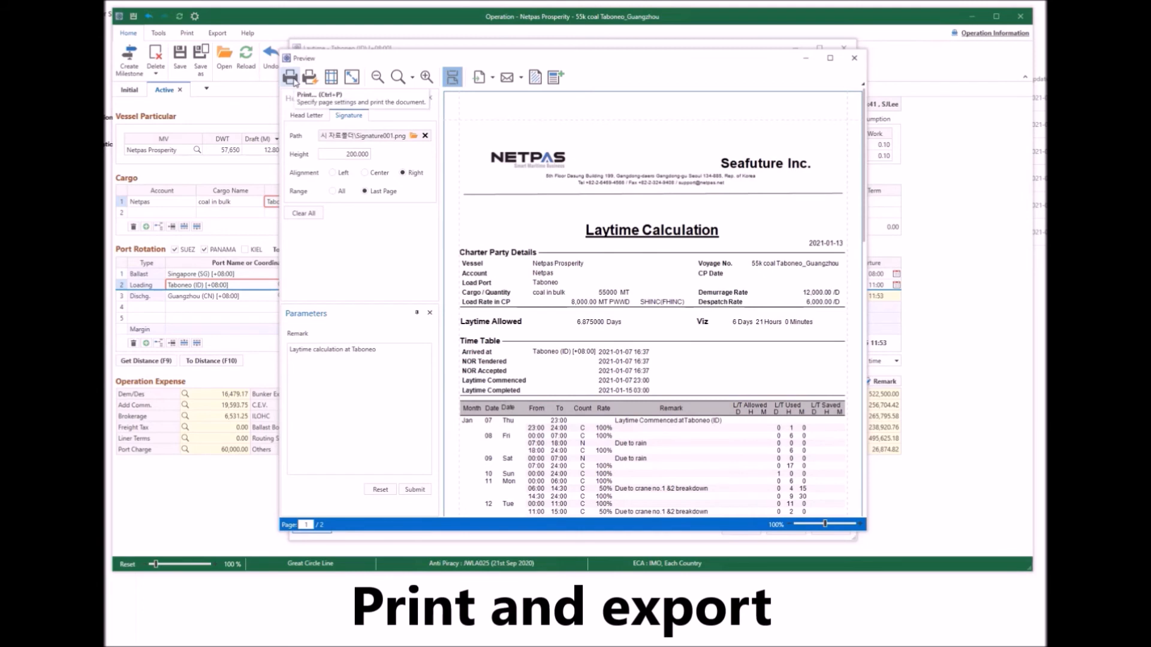
pyautogui.moveTo(493, 89)
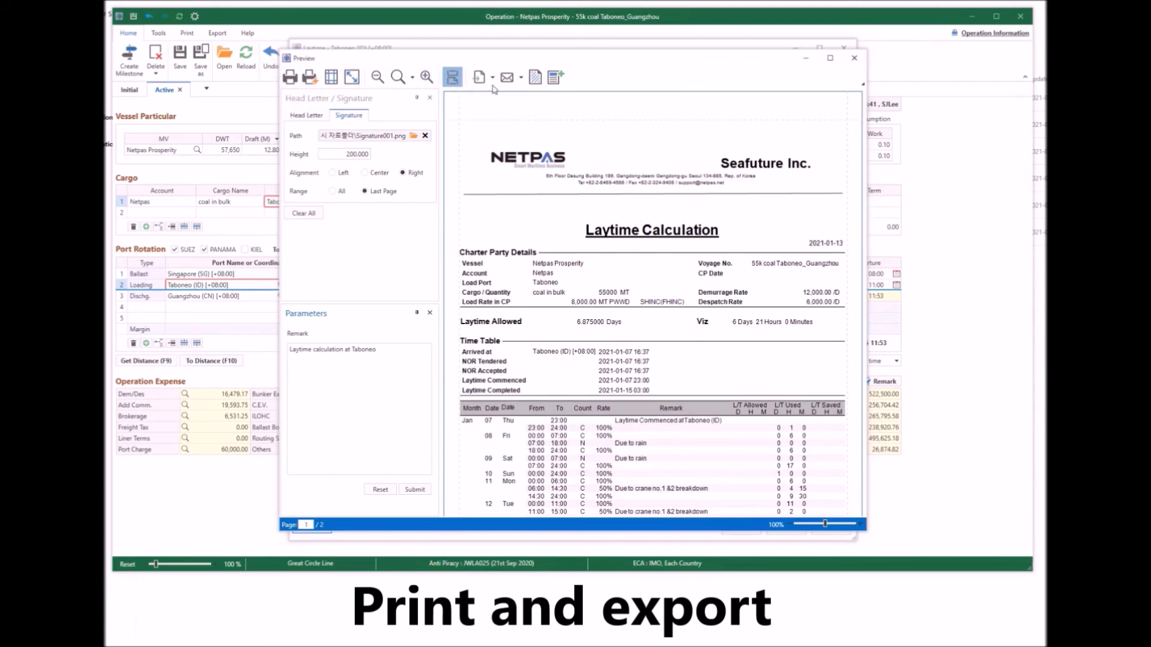
pyautogui.moveTo(477, 76)
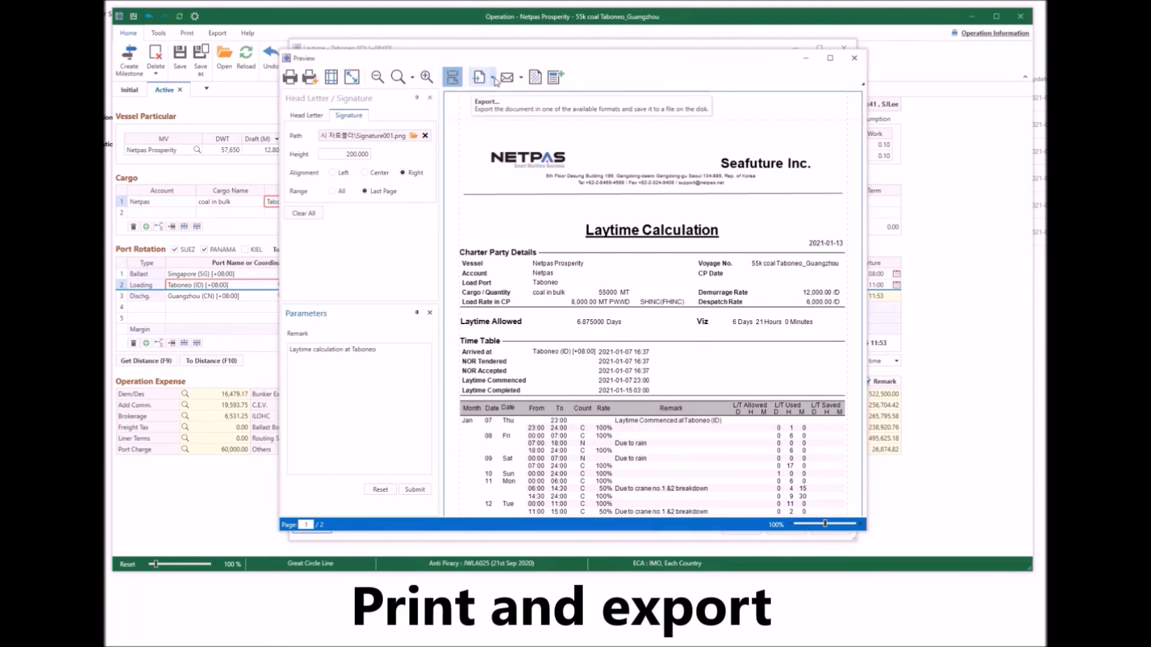
# - Show the PDF, XLS and XLSX attachment formats in the Send dropdown
pyautogui.click(490, 76)
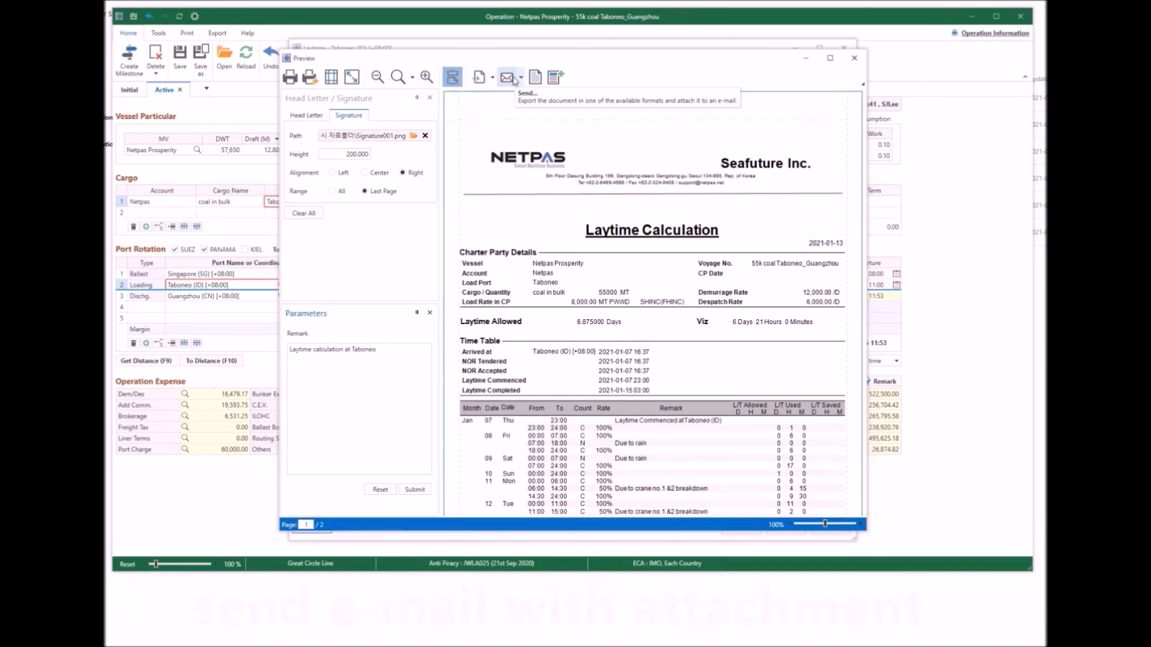
pyautogui.click(519, 76)
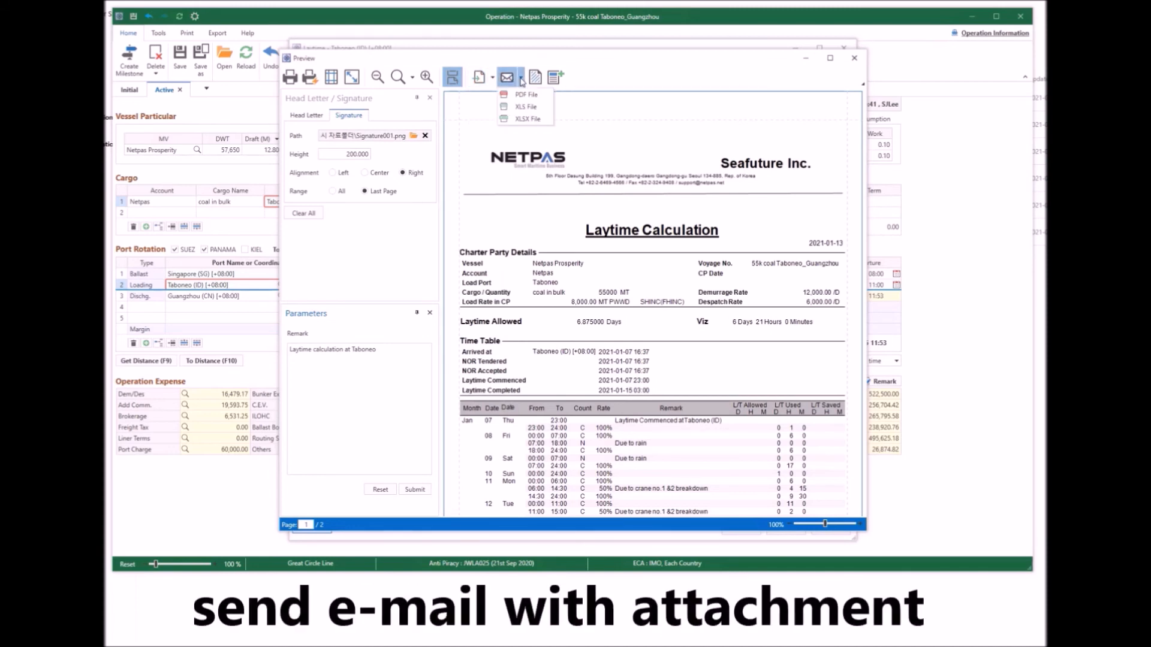